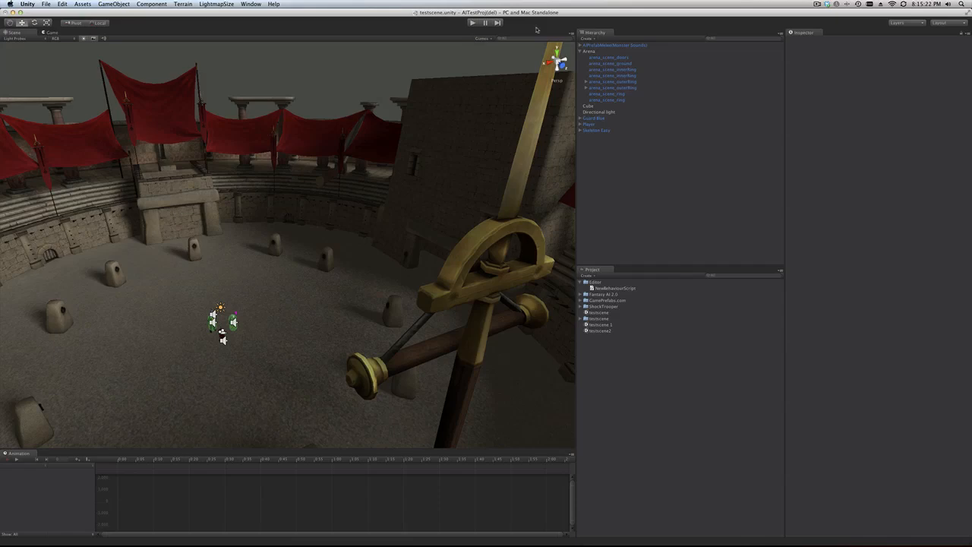
pyautogui.moveTo(509, 36)
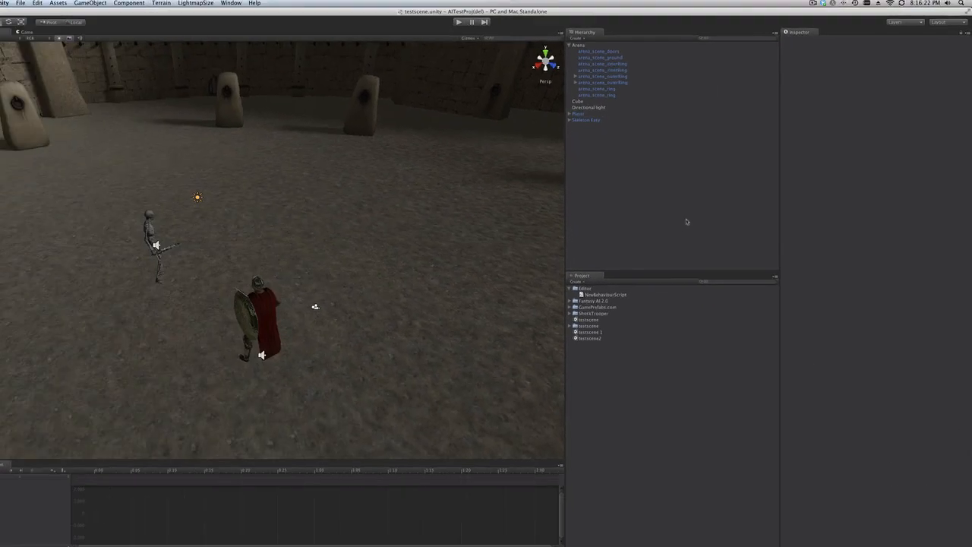
# - Select arena_scene_ground, then arena_scene_innerRing, to view each in the Inspector
pyautogui.click(585, 120)
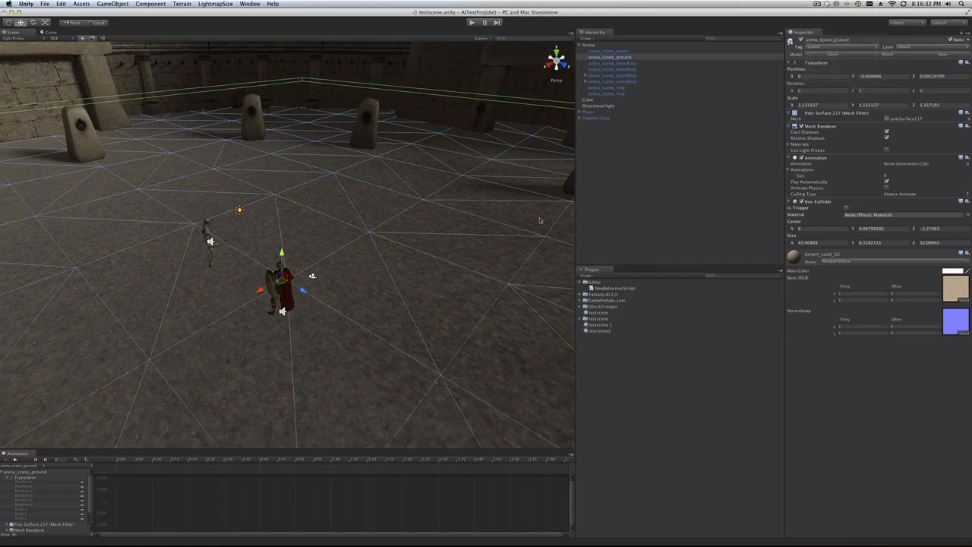
pyautogui.click(612, 69)
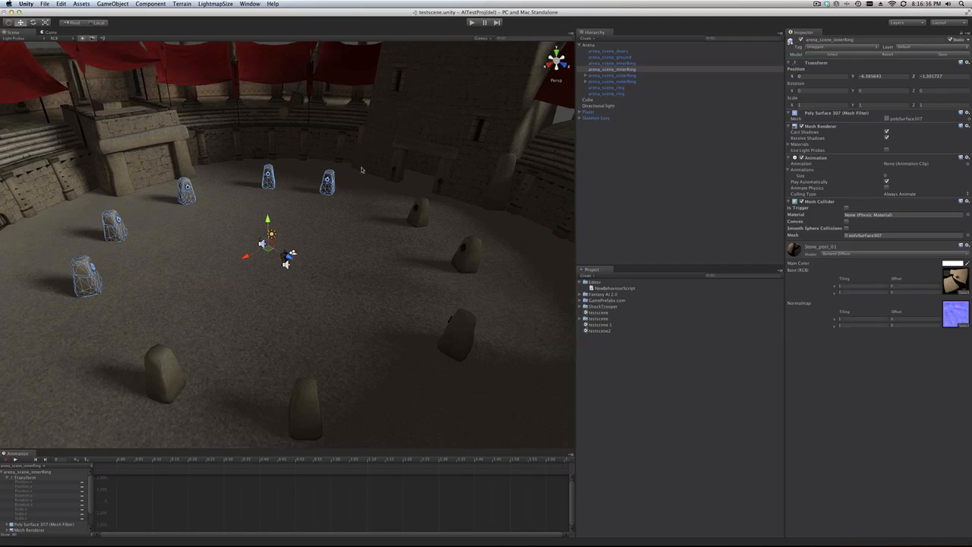
pyautogui.moveTo(531, 218)
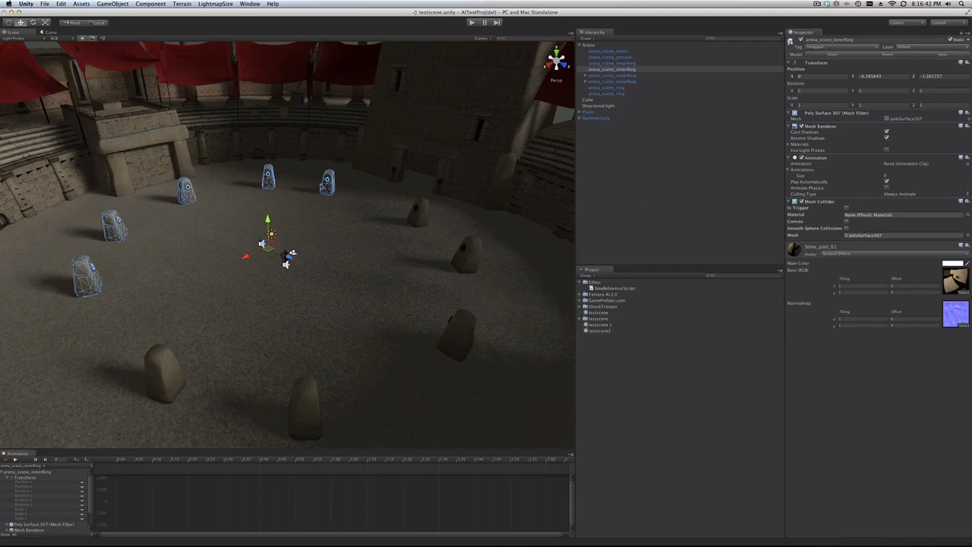
pyautogui.moveTo(325, 196)
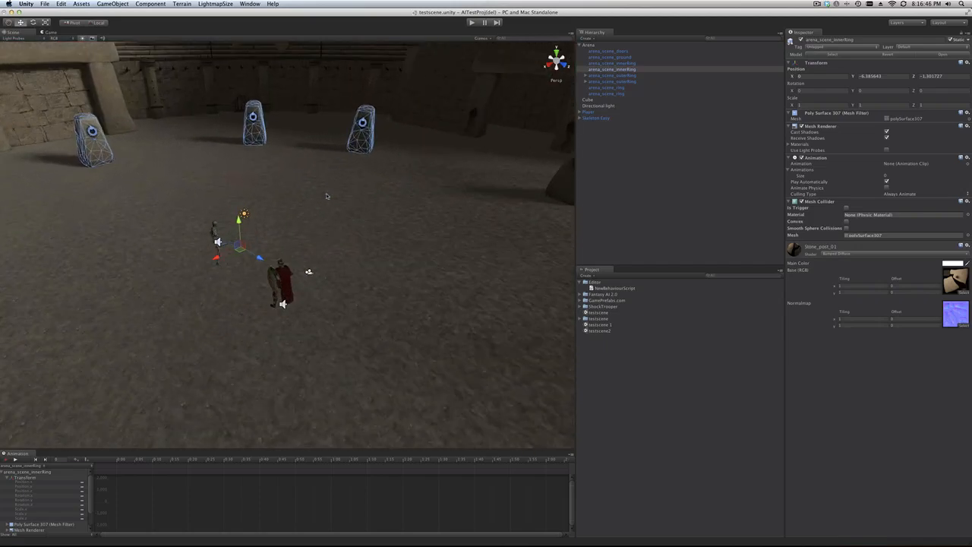
pyautogui.moveTo(384, 102)
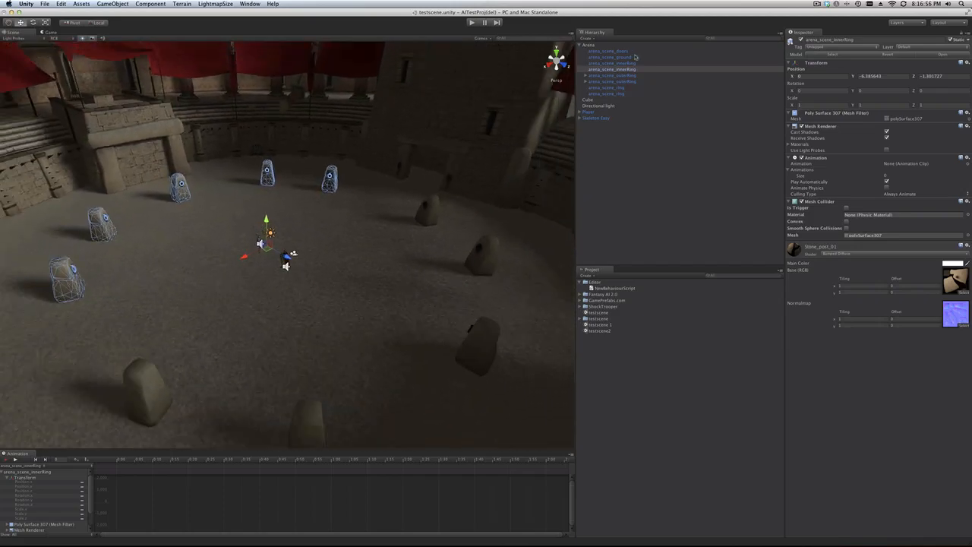
# - Tag the inner ring and wall post meshes as obstacle, then deselect them
pyautogui.click(820, 46)
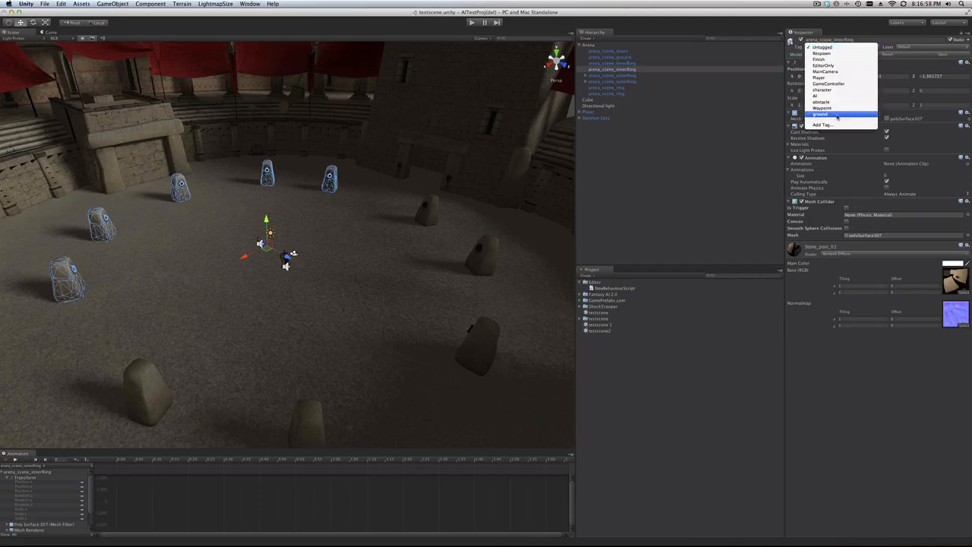
pyautogui.click(822, 114)
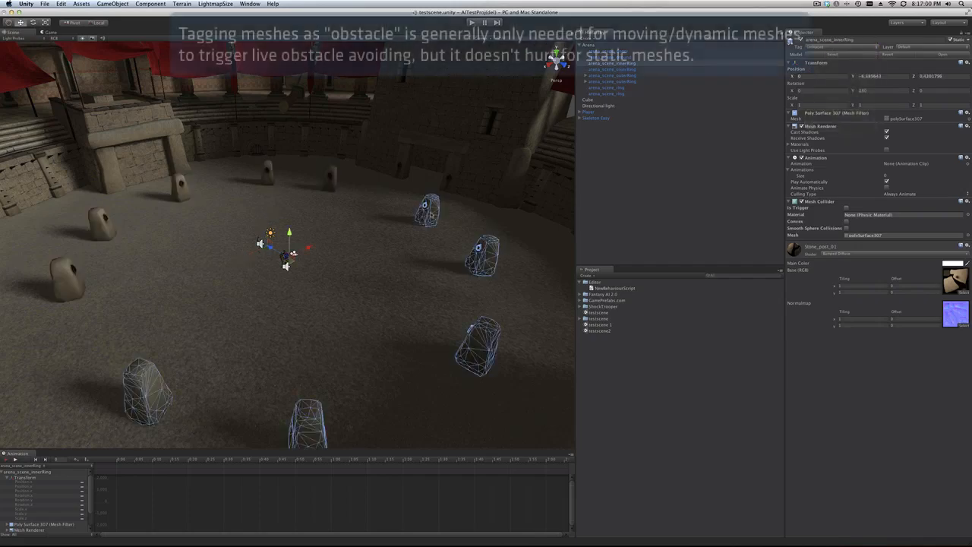
pyautogui.click(836, 47)
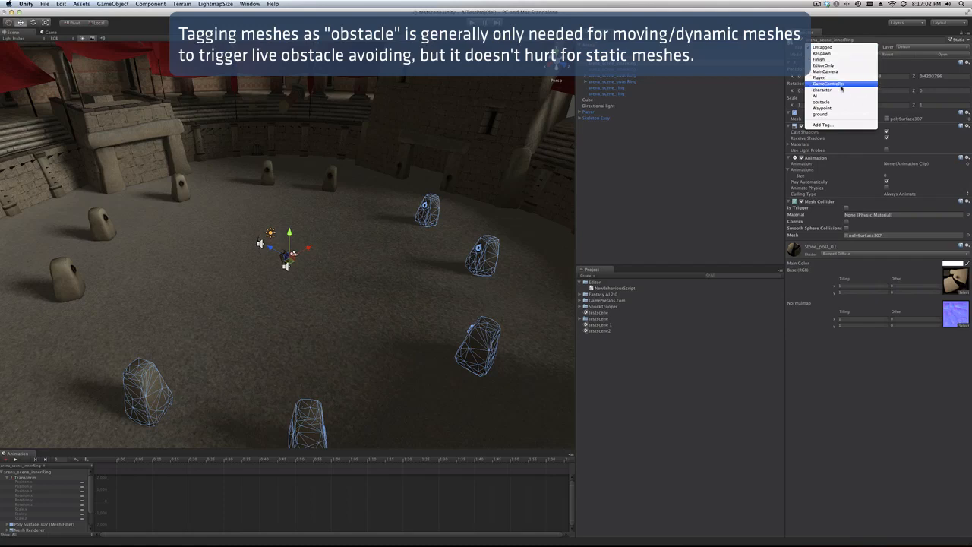
pyautogui.click(823, 83)
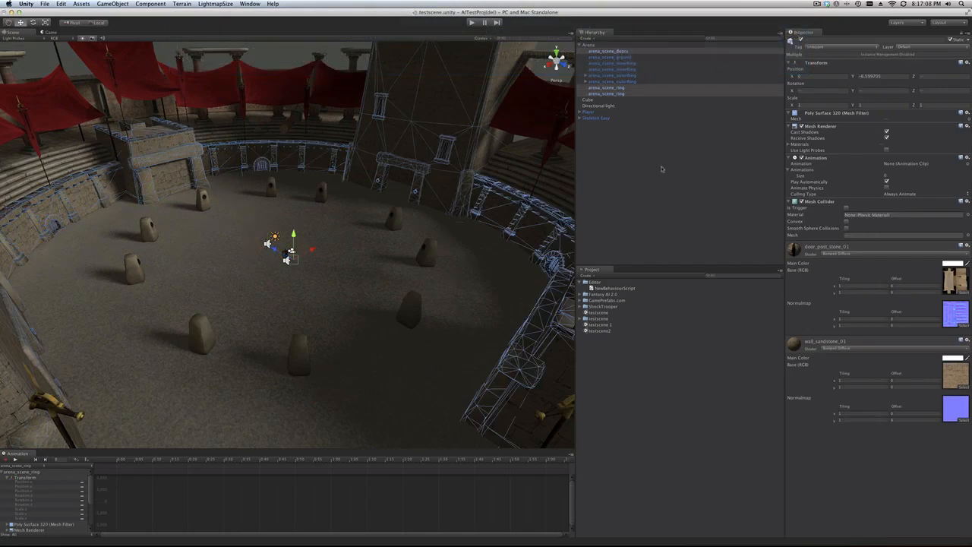
pyautogui.click(826, 46)
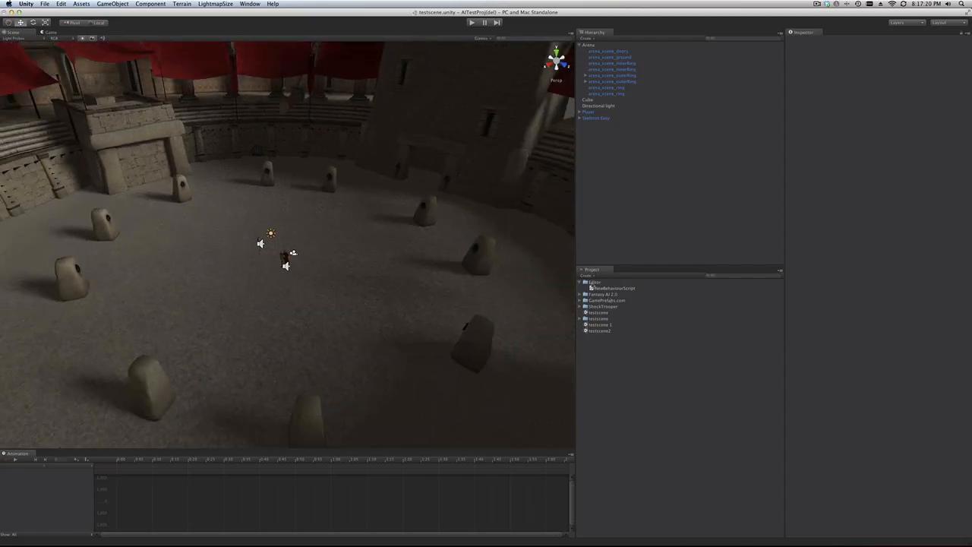
# - Expand Fantasy AI 2.0 > Navigation and select the Navigational Mesh prefab
pyautogui.click(581, 288)
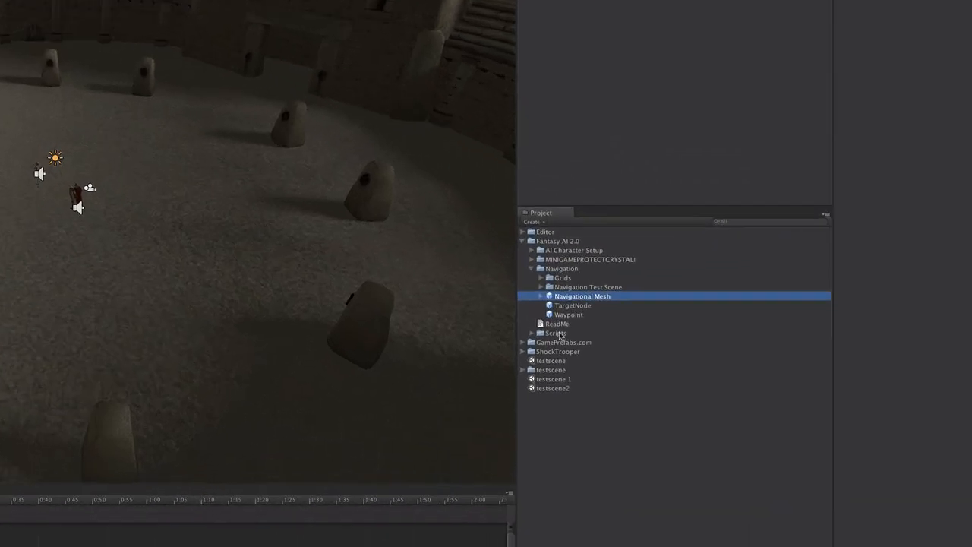
pyautogui.click(583, 296)
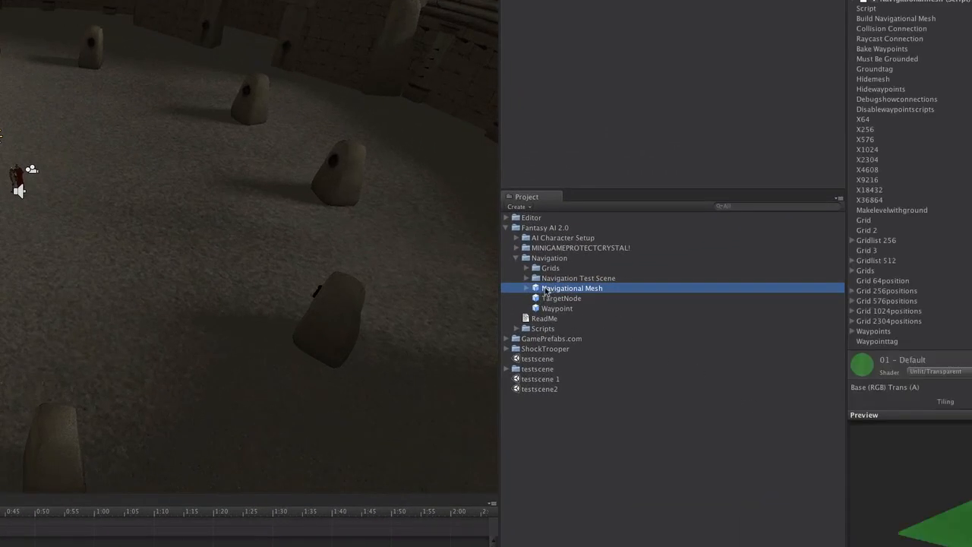
pyautogui.moveTo(424, 293)
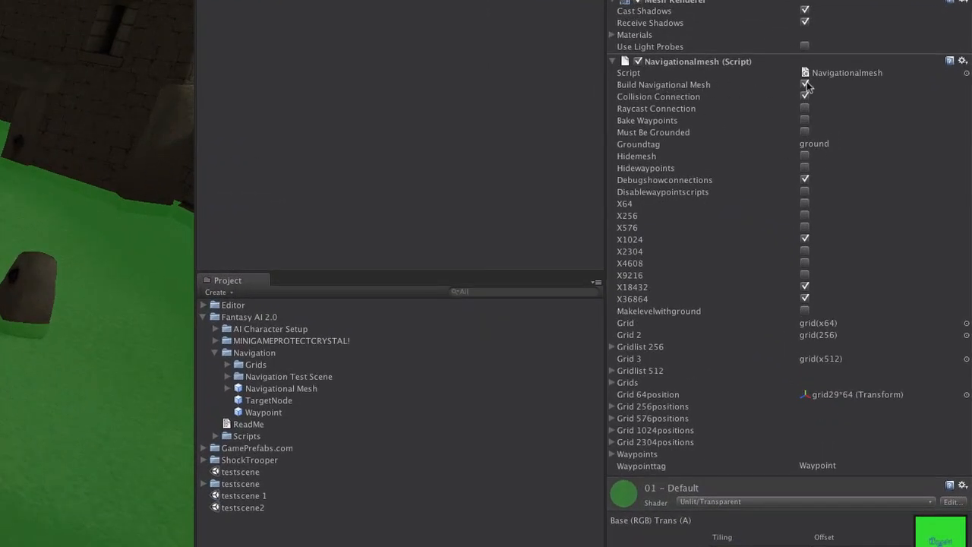
# - Enable Build Navigational Mesh on the Navigationalmesh script, keeping only X1024 ticked
pyautogui.click(804, 97)
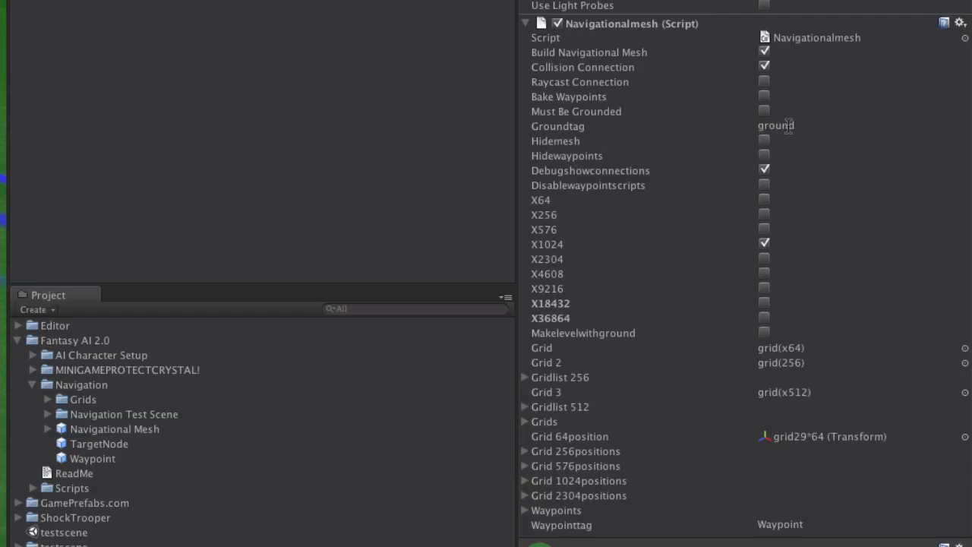
pyautogui.moveTo(577, 105)
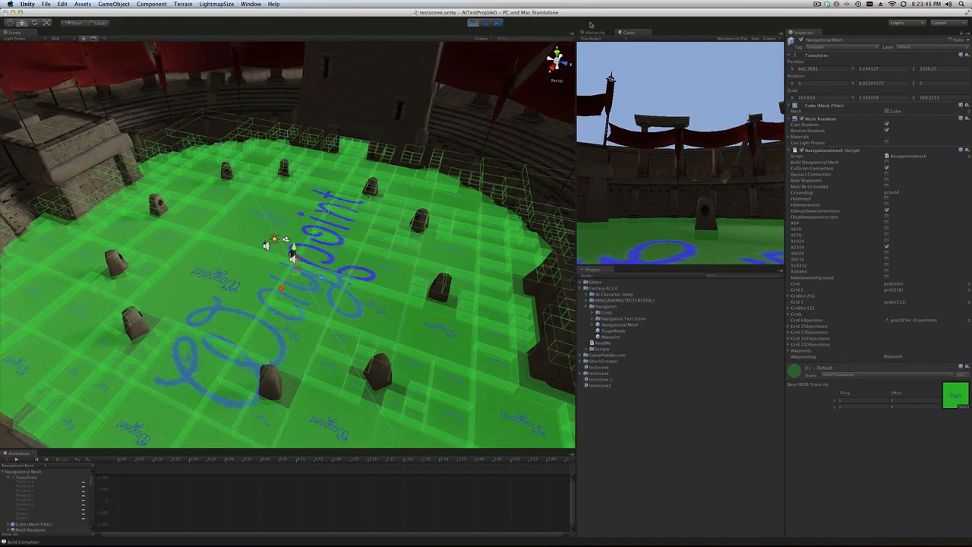
# - Switch from the Game tab to the Hierarchy and select Navigational Mesh
pyautogui.click(600, 106)
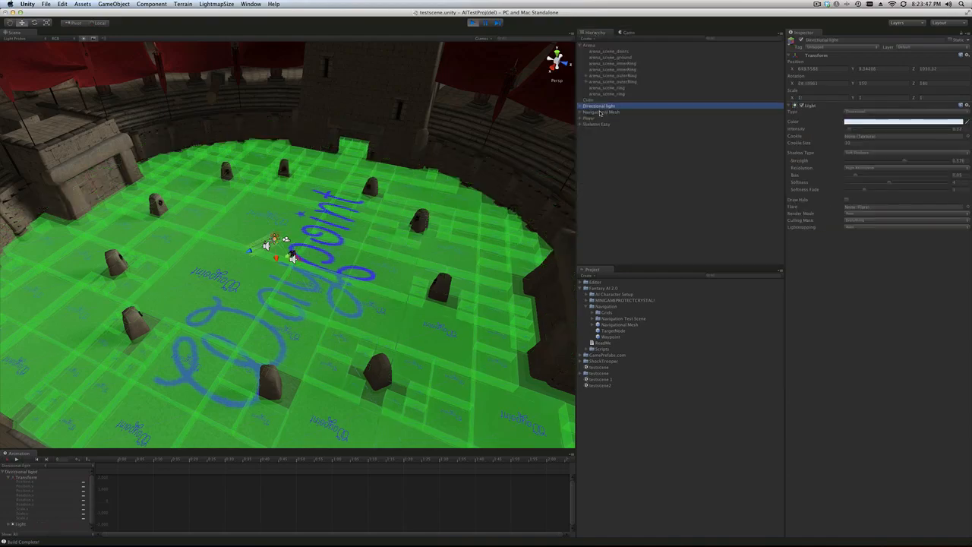
pyautogui.click(602, 112)
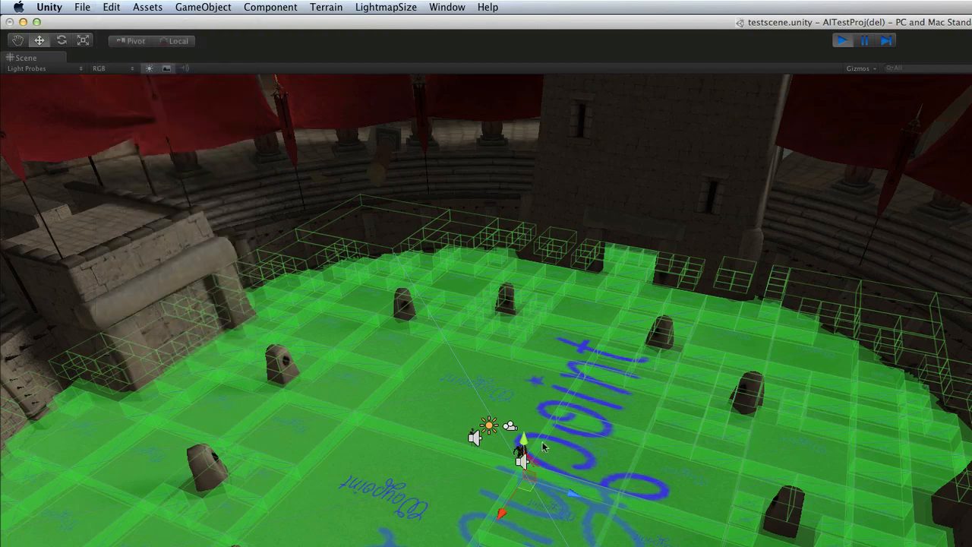
pyautogui.moveTo(585, 524)
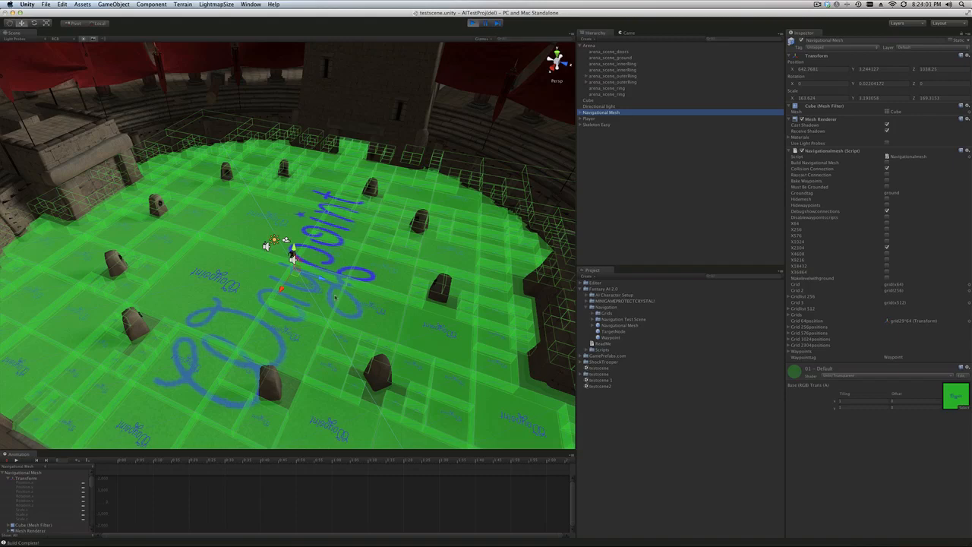
# - Enter Play mode so the Navigational Mesh builds its waypoint grid across the arena
pyautogui.click(471, 23)
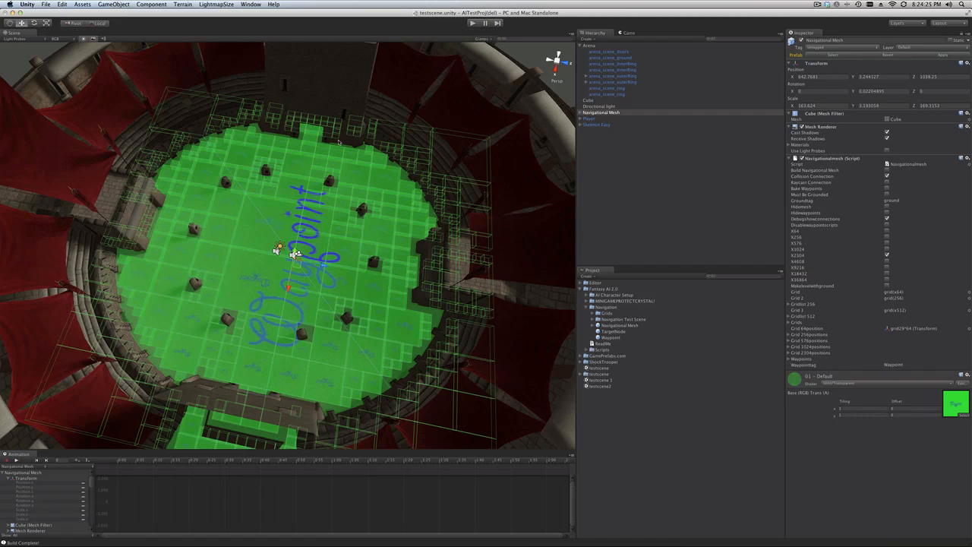
pyautogui.moveTo(444, 516)
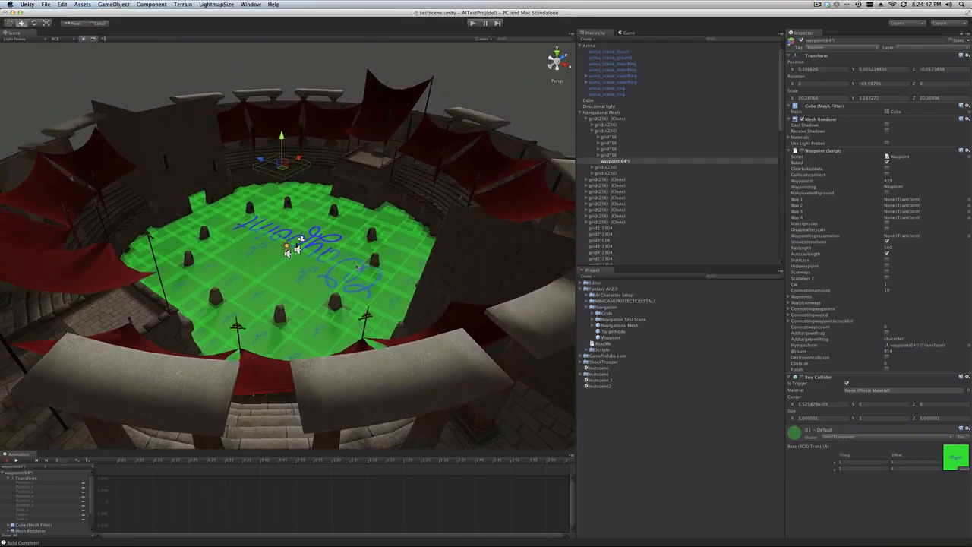
pyautogui.moveTo(357, 267)
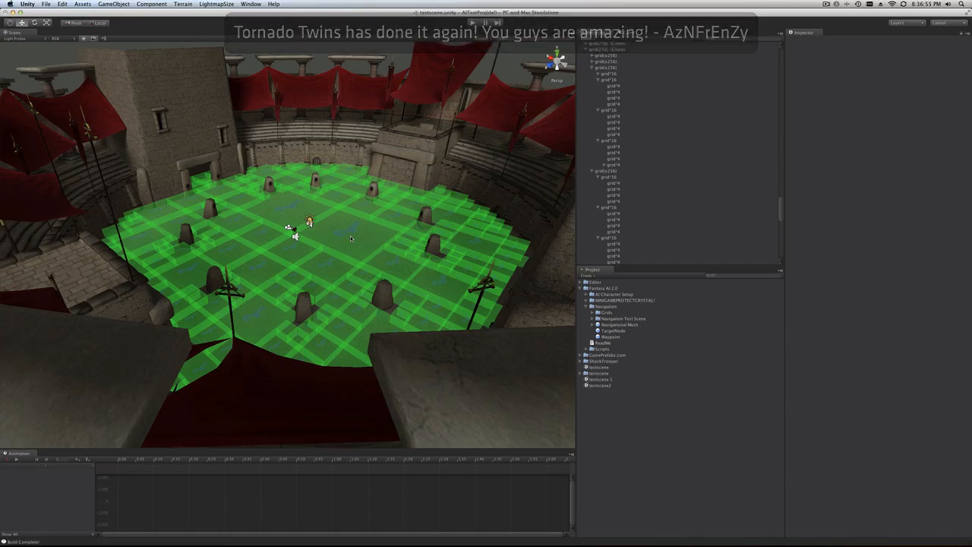
# - Select Navigational Mesh to view its Navigationalmesh (Script) component in the Inspector
pyautogui.click(291, 224)
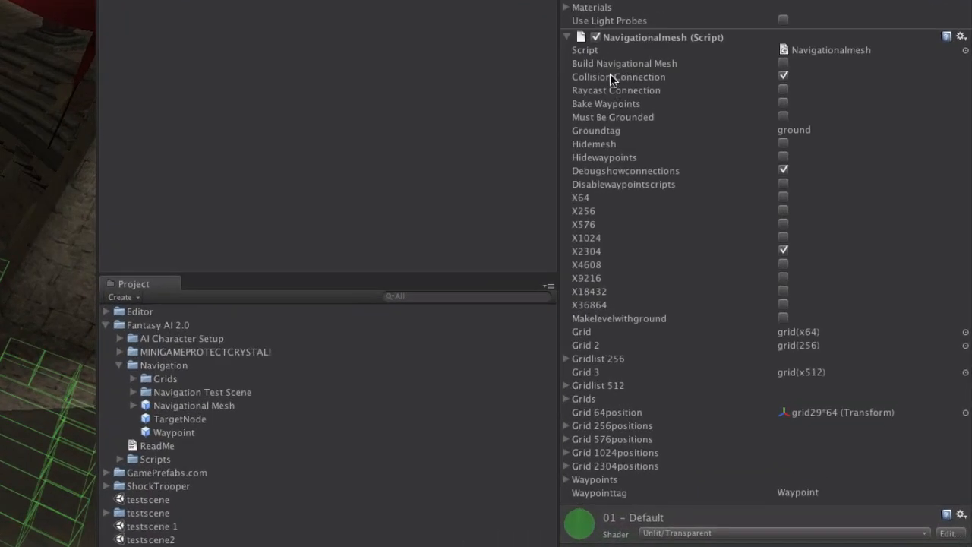
# - Tick Bake Waypoints on the Navigationalmesh (Script) component
pyautogui.click(783, 75)
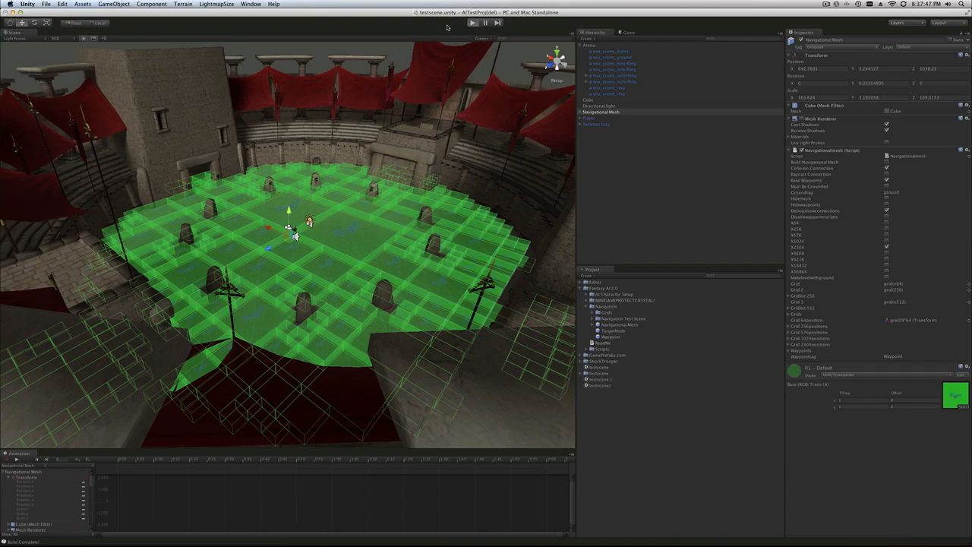
# - Enter Play mode and wait for Bake Complete, linking waypoints across the grid
pyautogui.click(472, 22)
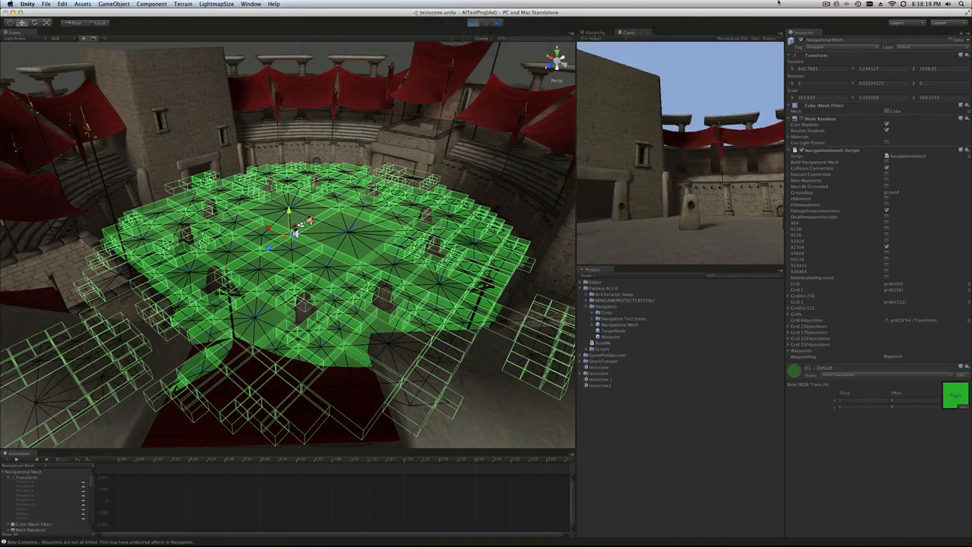
# - Copy Navigational Mesh from the Hierarchy, then exit Play mode
pyautogui.click(601, 112)
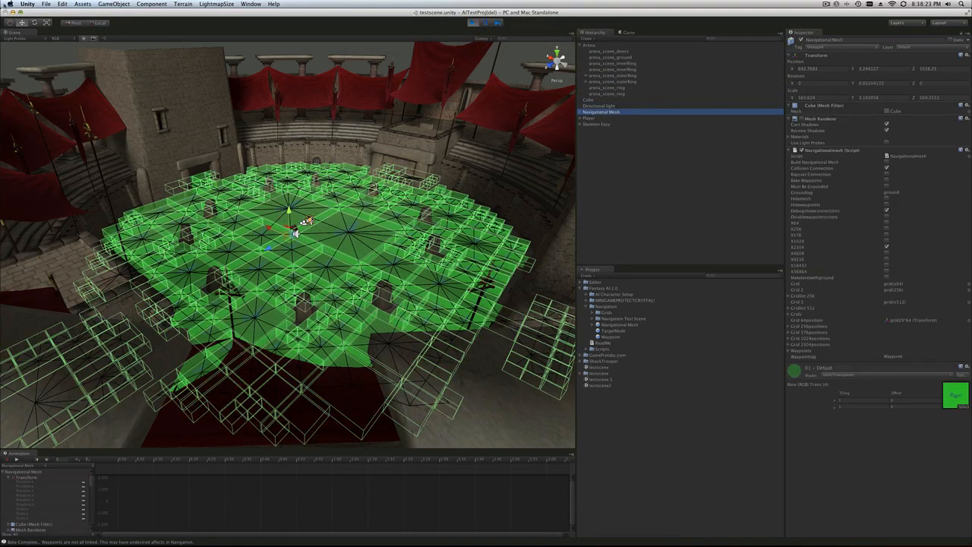
pyautogui.click(63, 4)
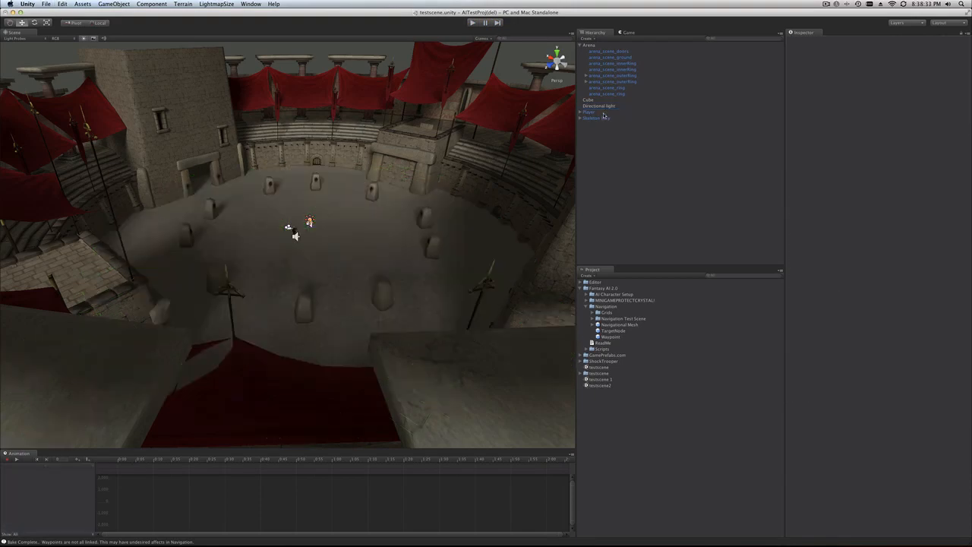
pyautogui.click(63, 4)
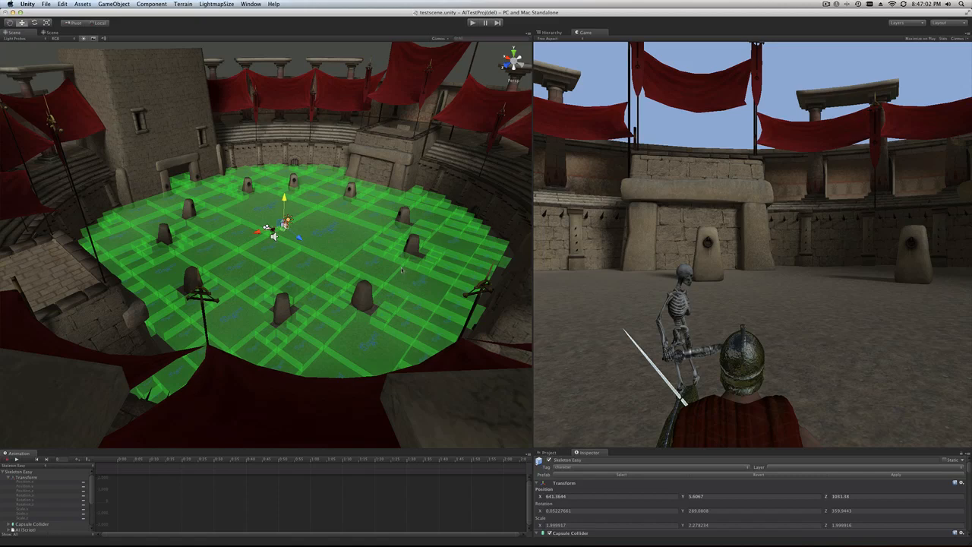
pyautogui.moveTo(706, 334)
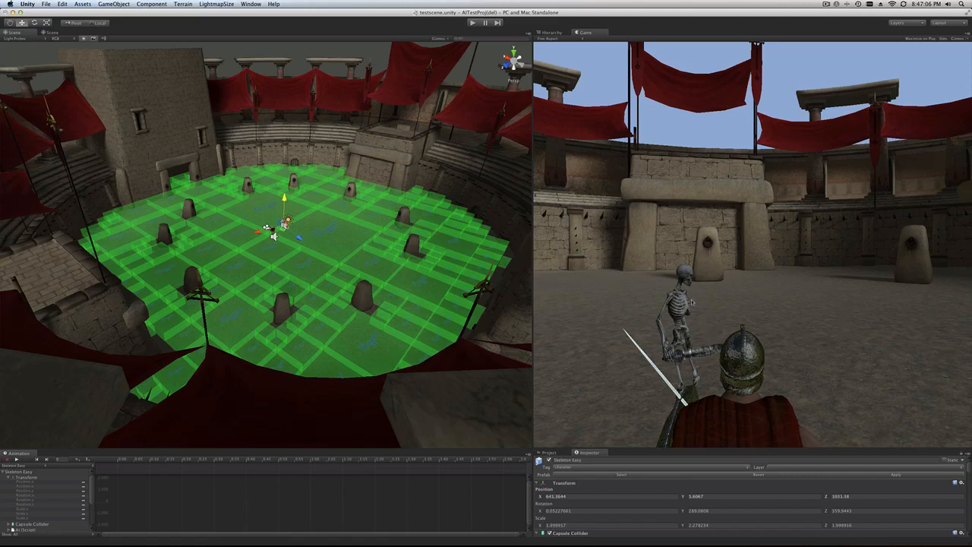
pyautogui.moveTo(759, 311)
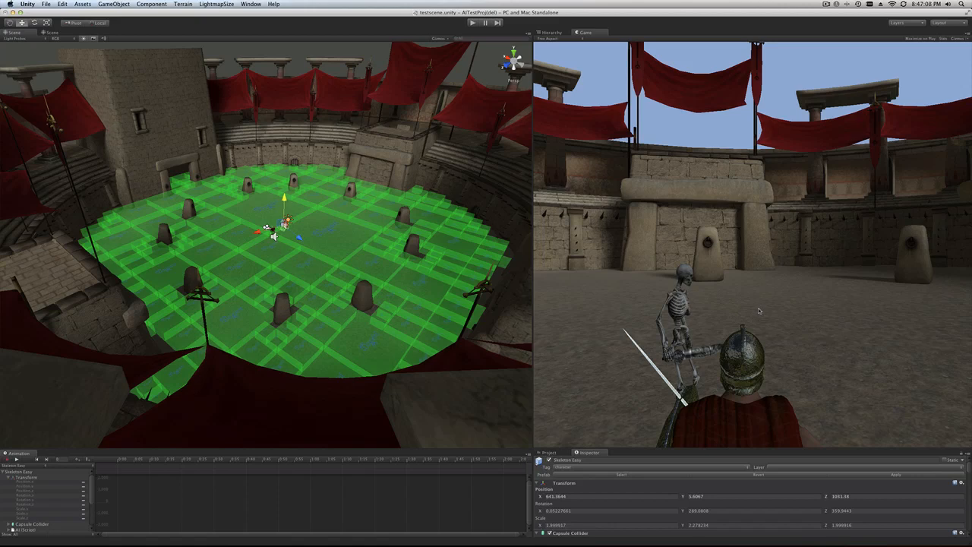